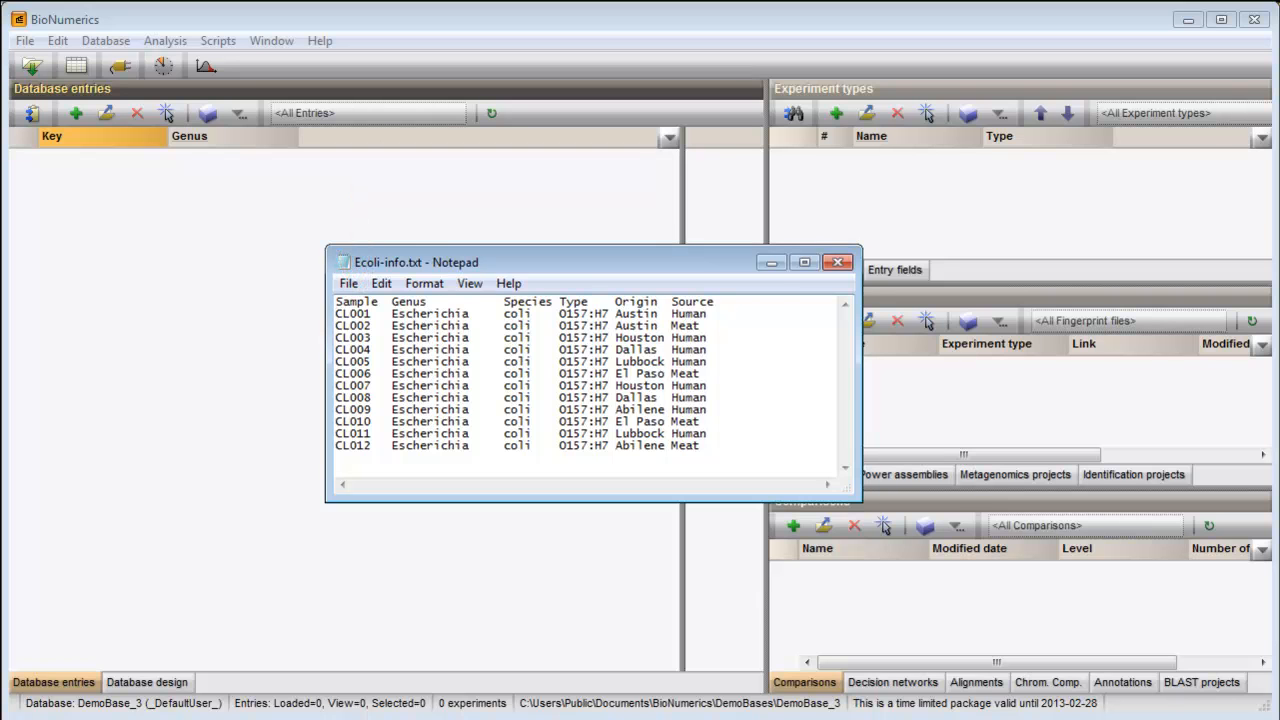
Step: Close the Ecoli-info.txt preview, returning to the empty DemoBase_3 entries panel
left_click(838, 262)
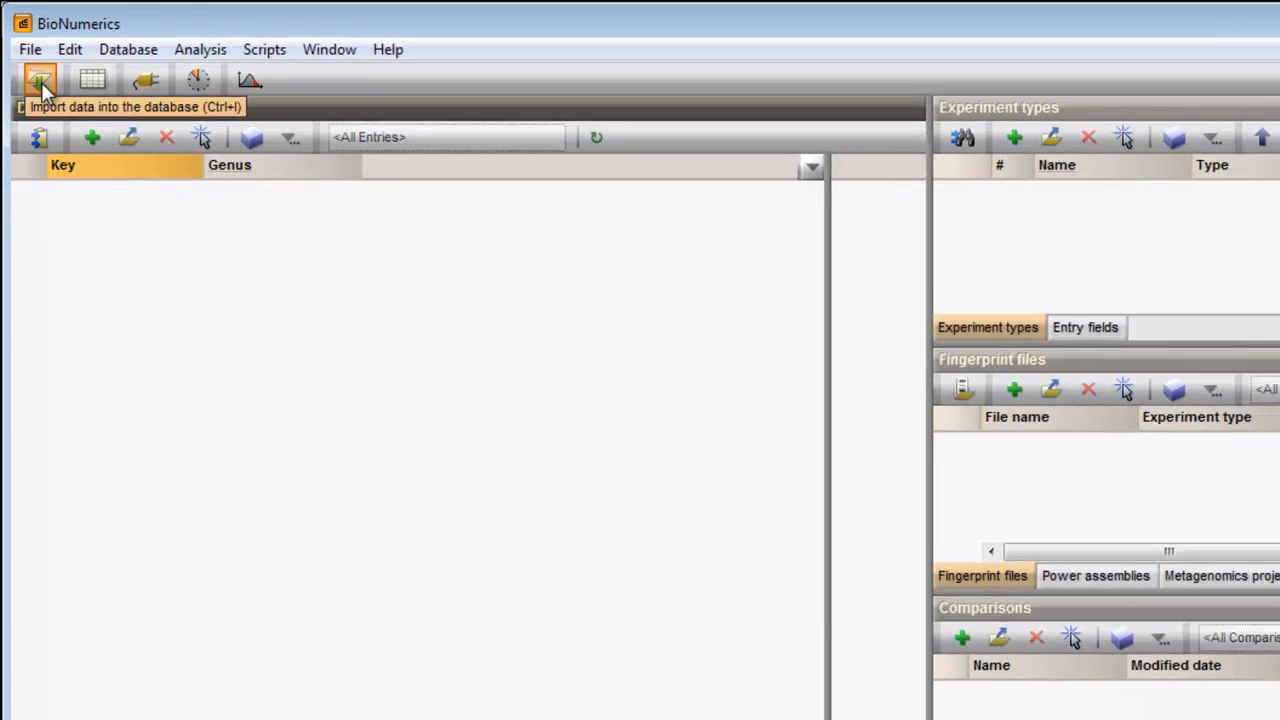
Step: Start an Import fields (text file) import with Ecoli-info.txt and reach the template choice
left_click(38, 80)
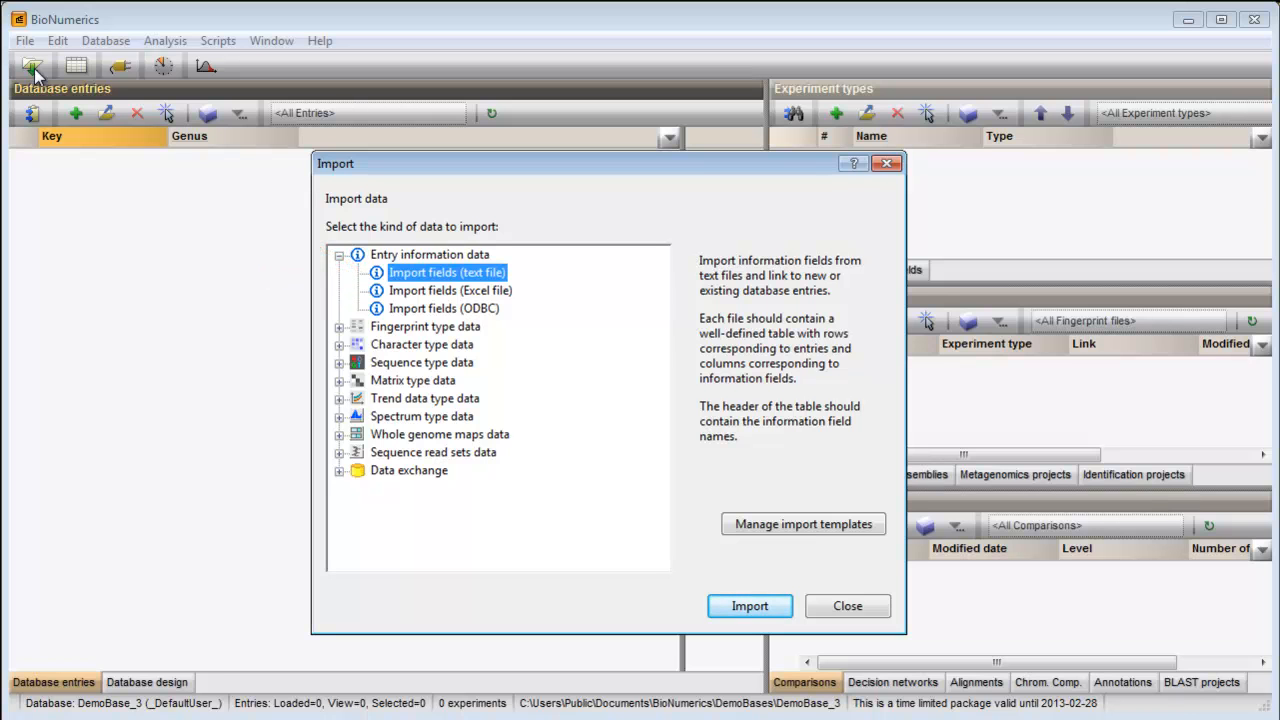
mouse_move(536, 464)
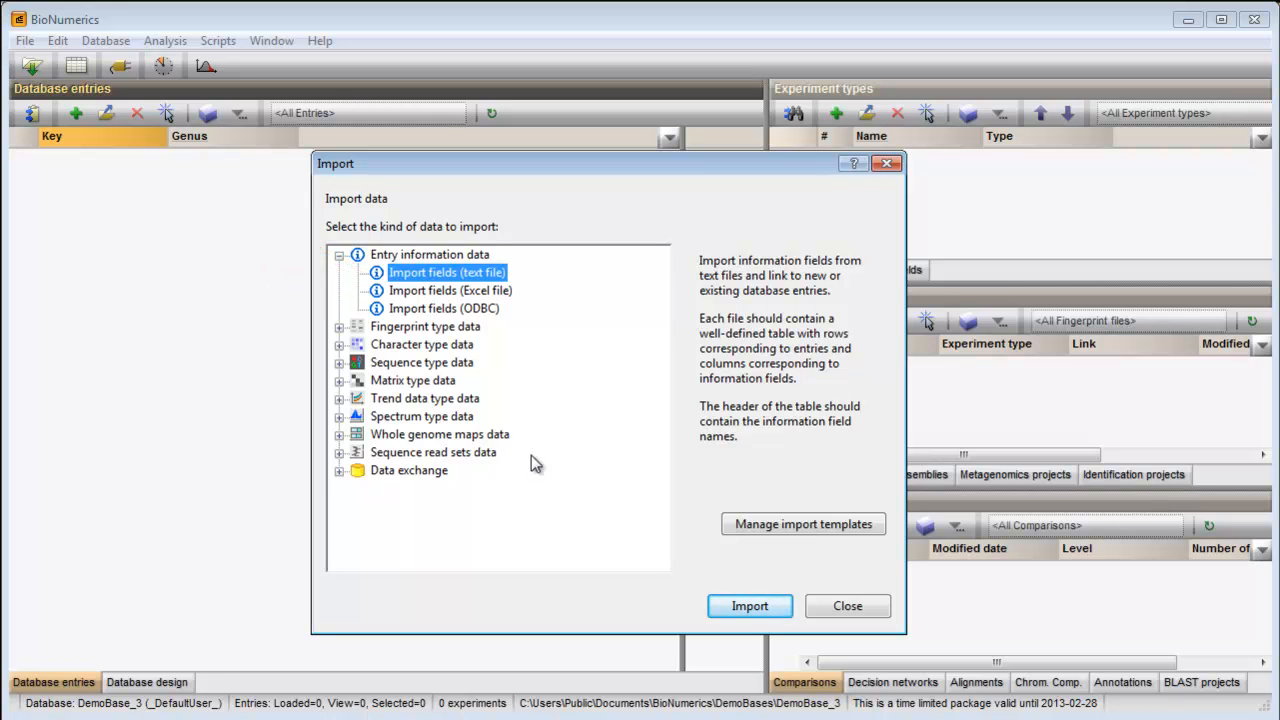
left_click(748, 606)
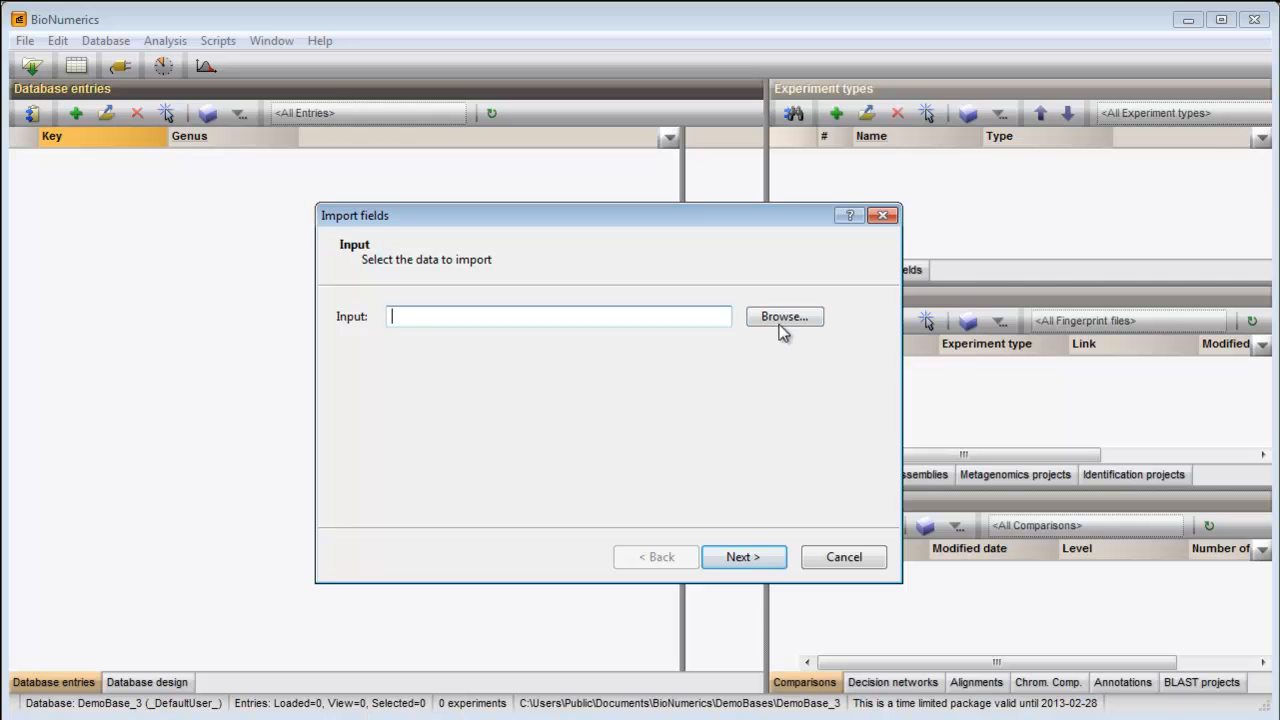
left_click(784, 316)
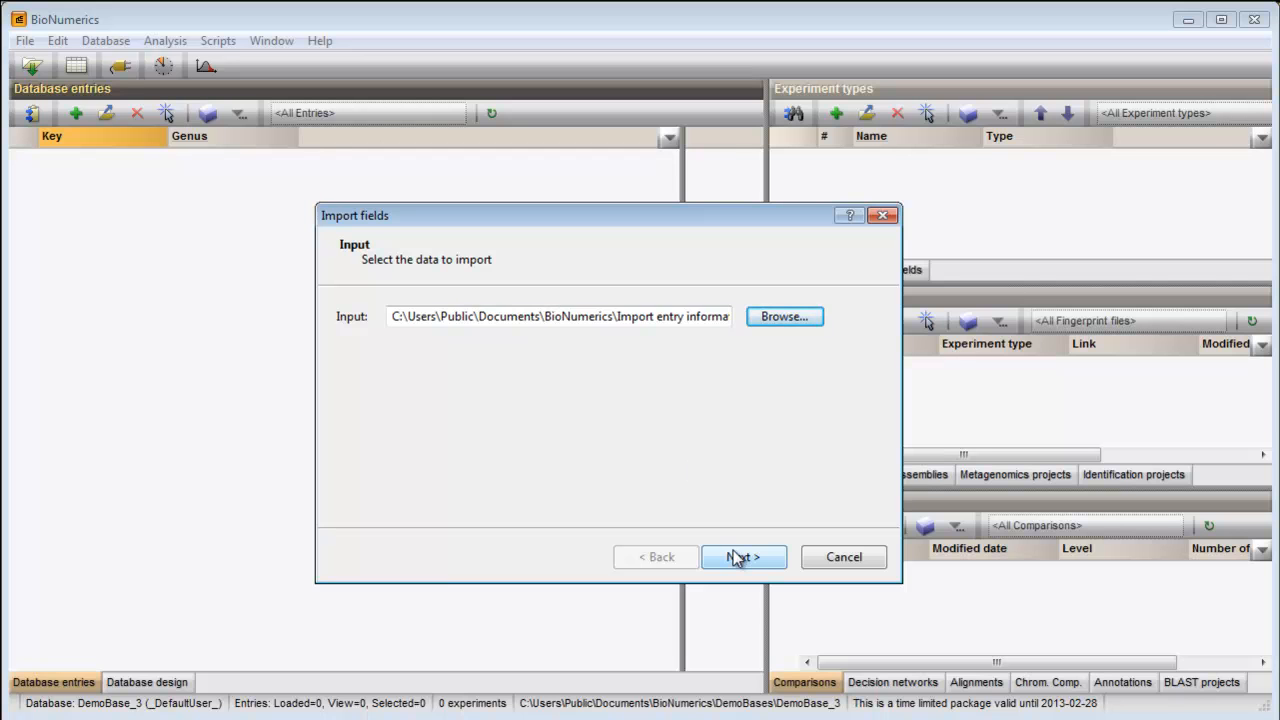
left_click(744, 556)
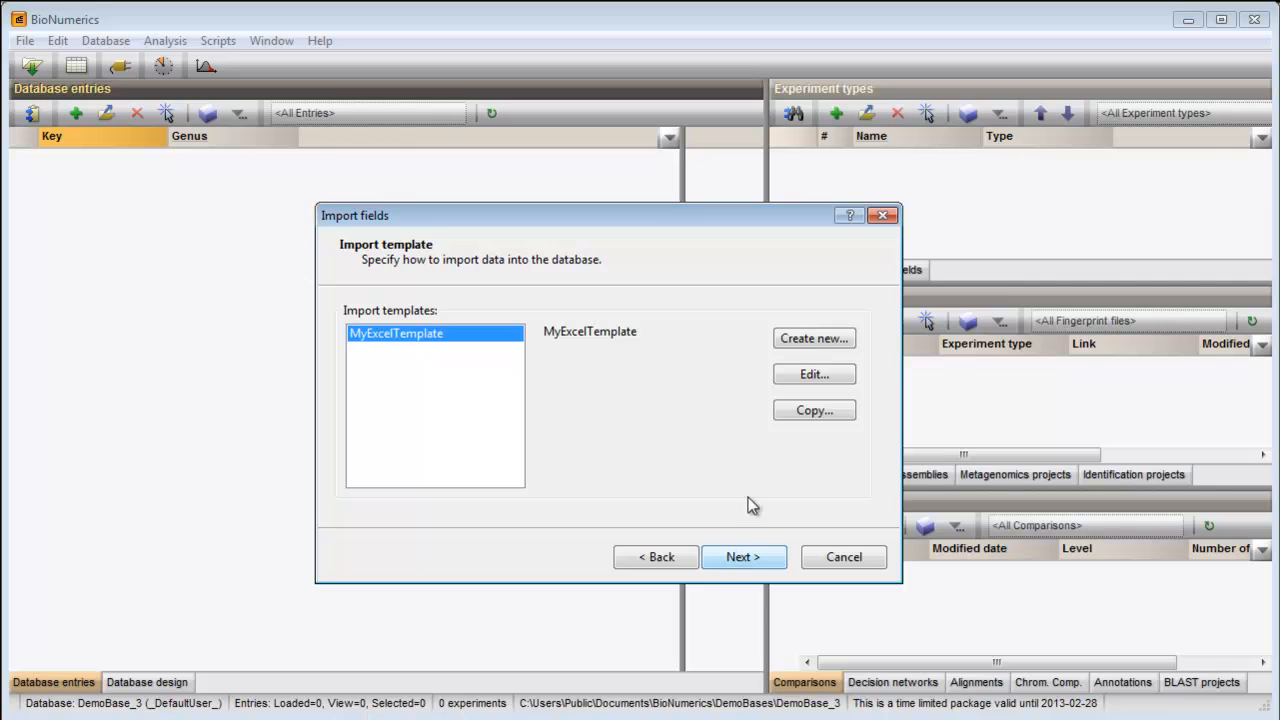
Step: Create a new import template and set the Sample field's destination to Key
left_click(744, 556)
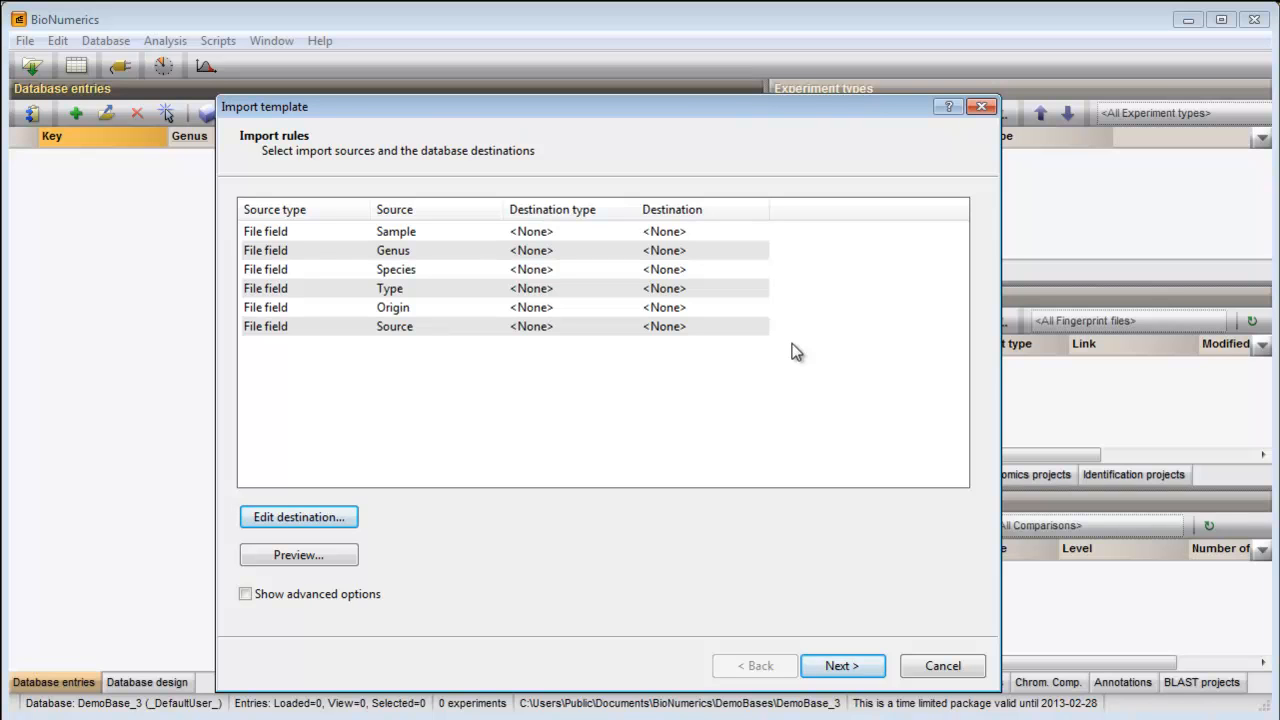
mouse_move(544, 280)
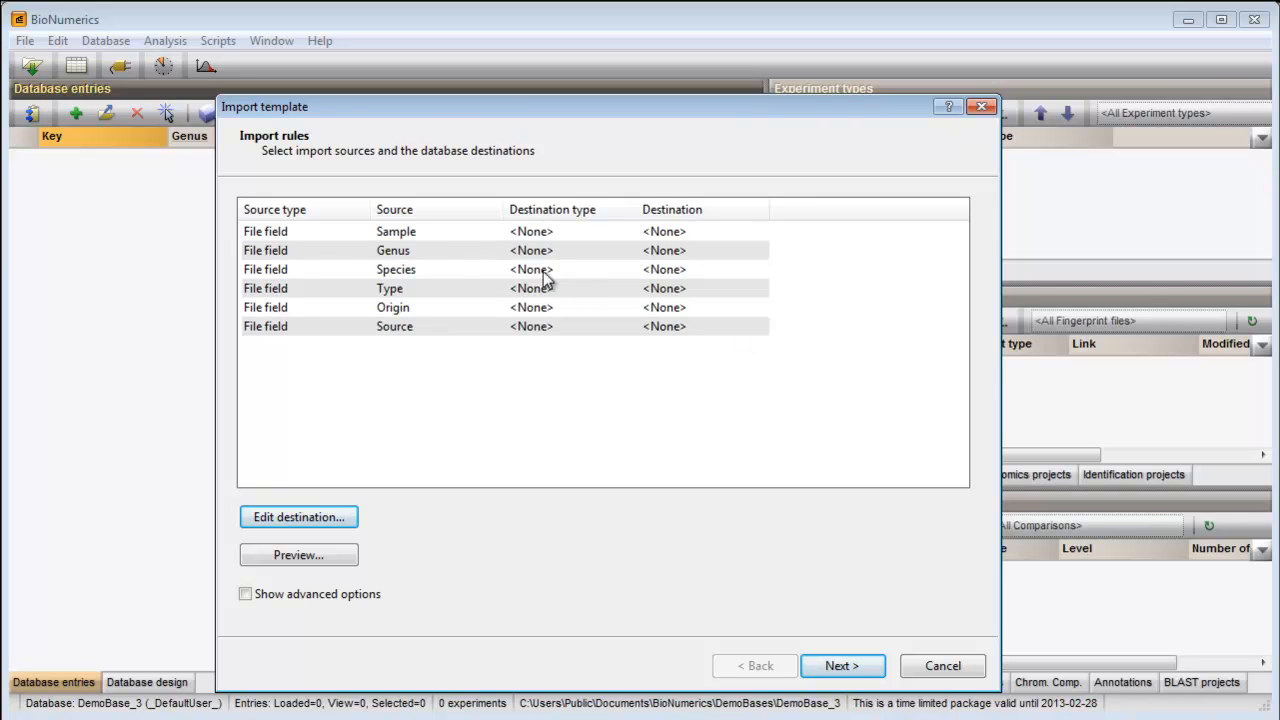
left_click(396, 232)
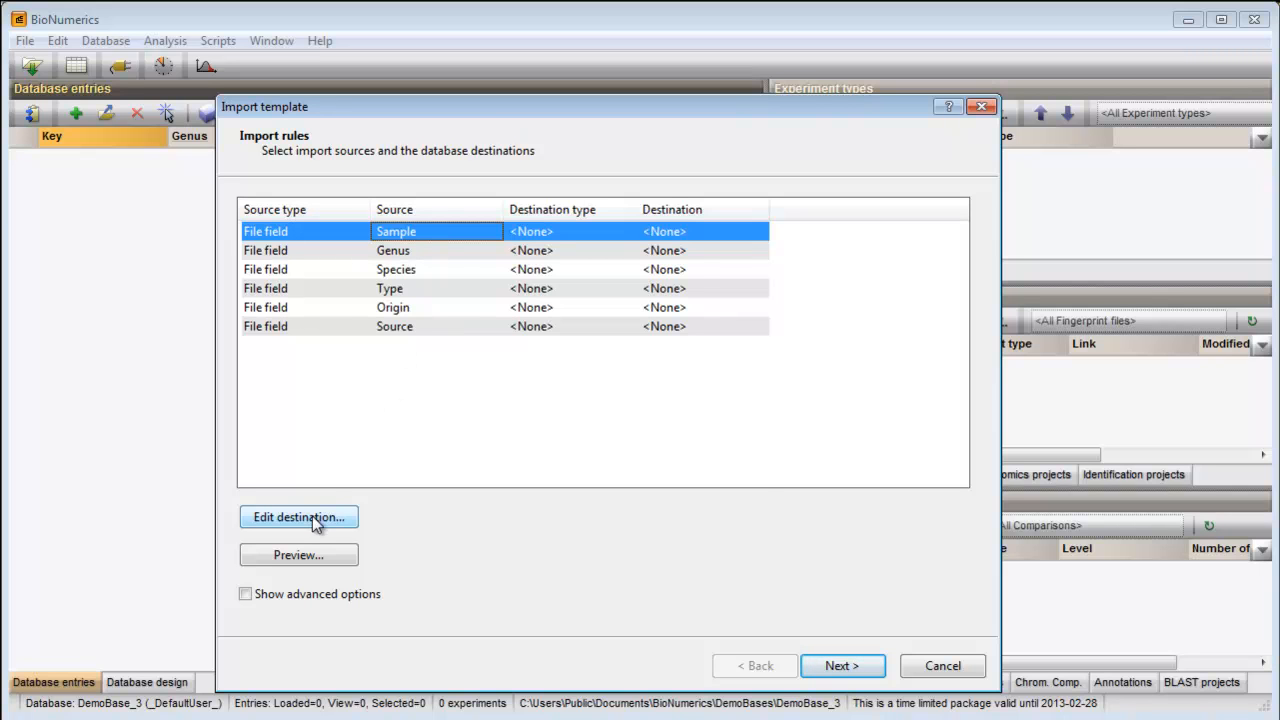
left_click(298, 516)
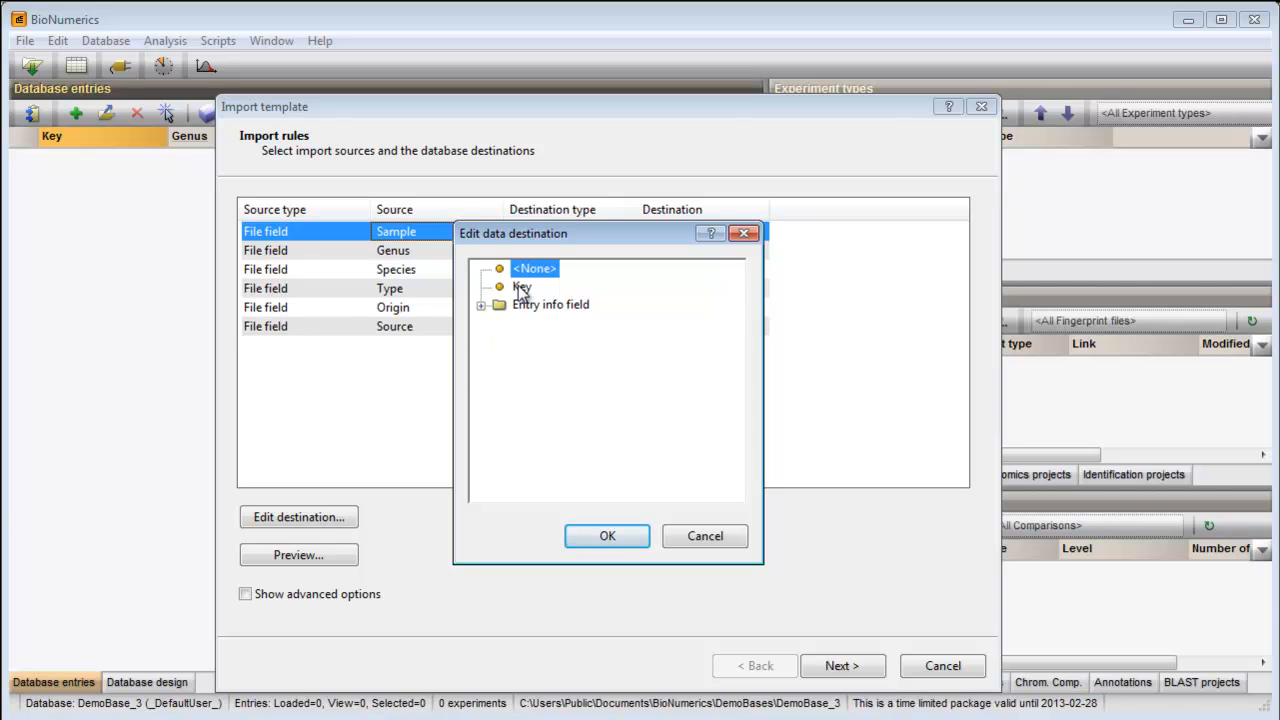
left_click(522, 288)
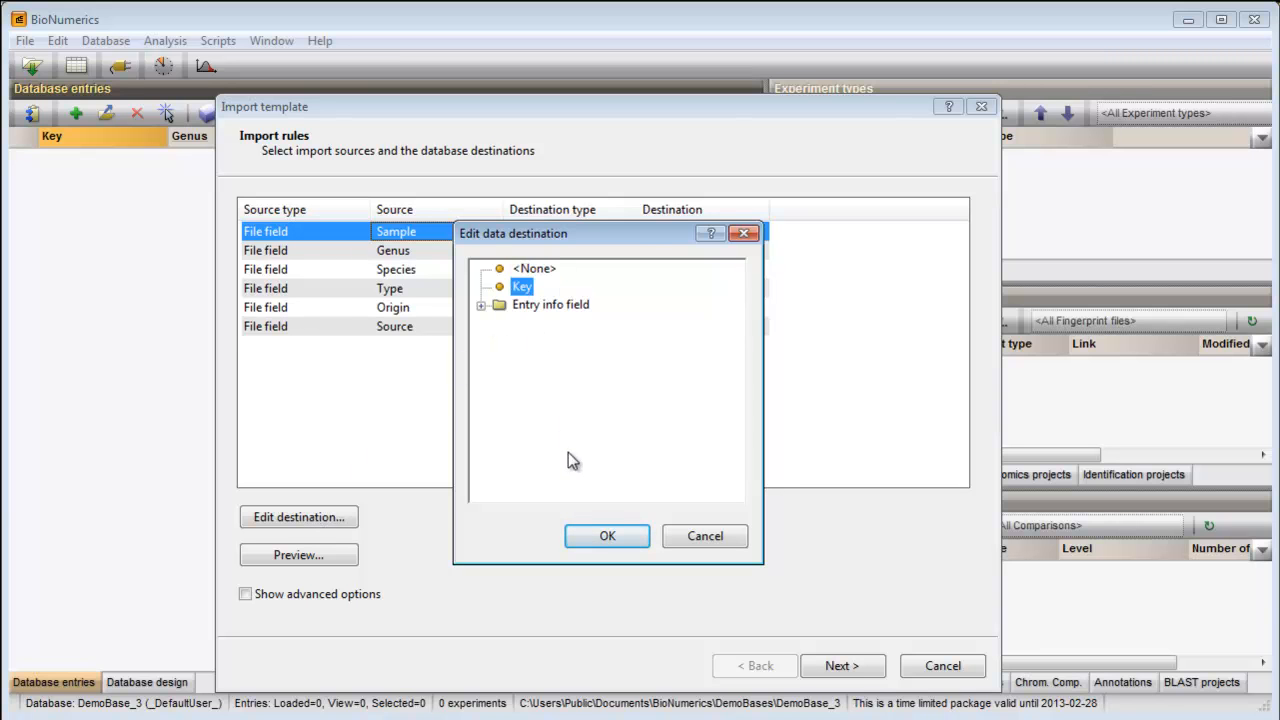
left_click(608, 536)
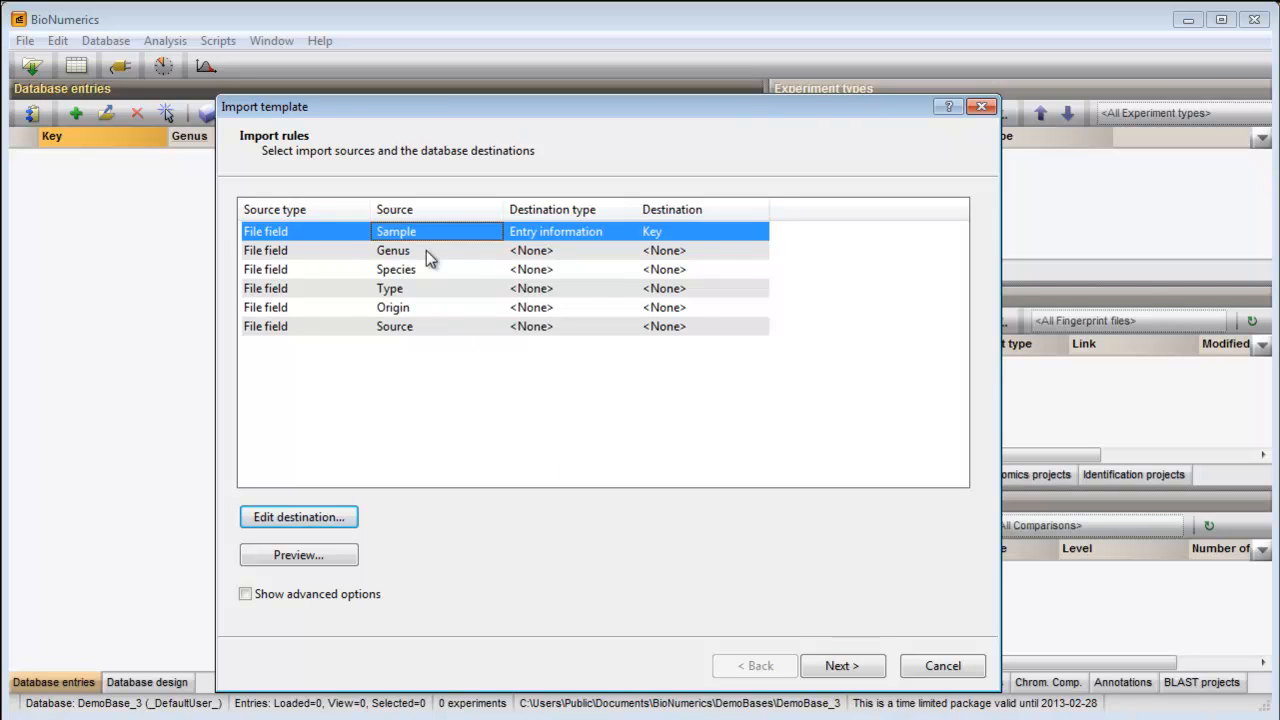
Step: Set the Genus file field's destination to the existing Genus entry info field
left_click(392, 250)
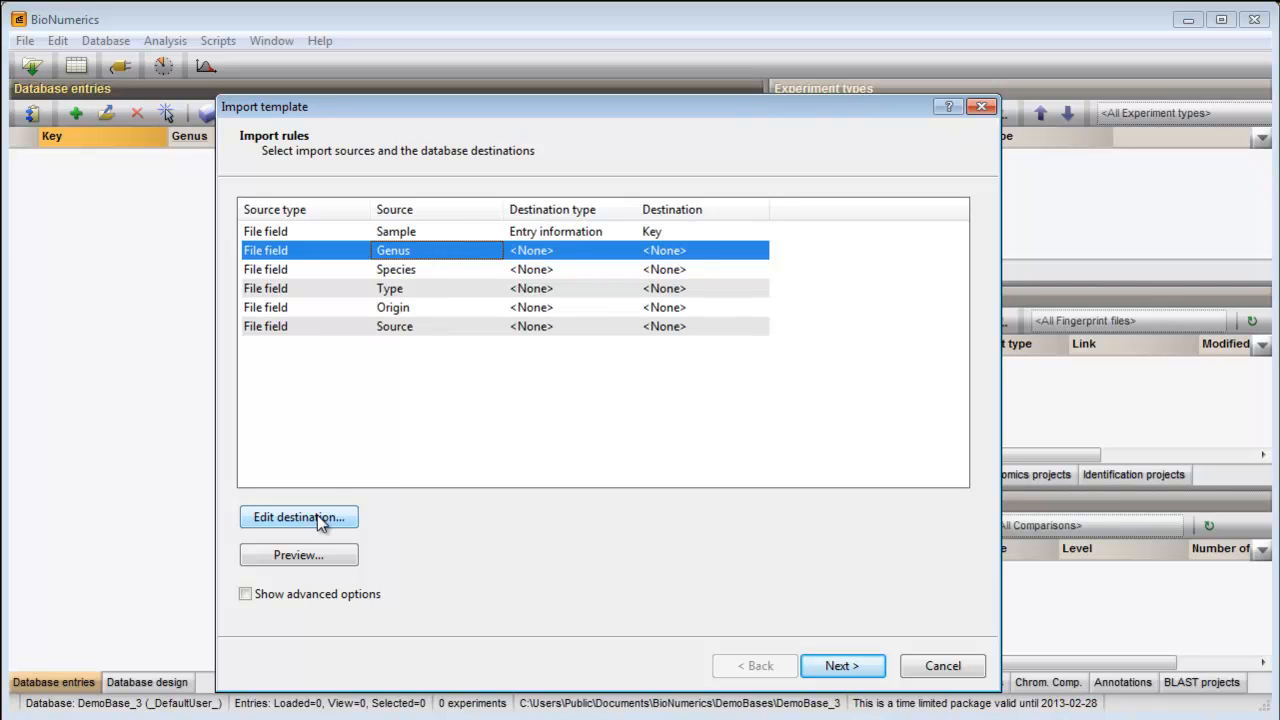
left_click(298, 516)
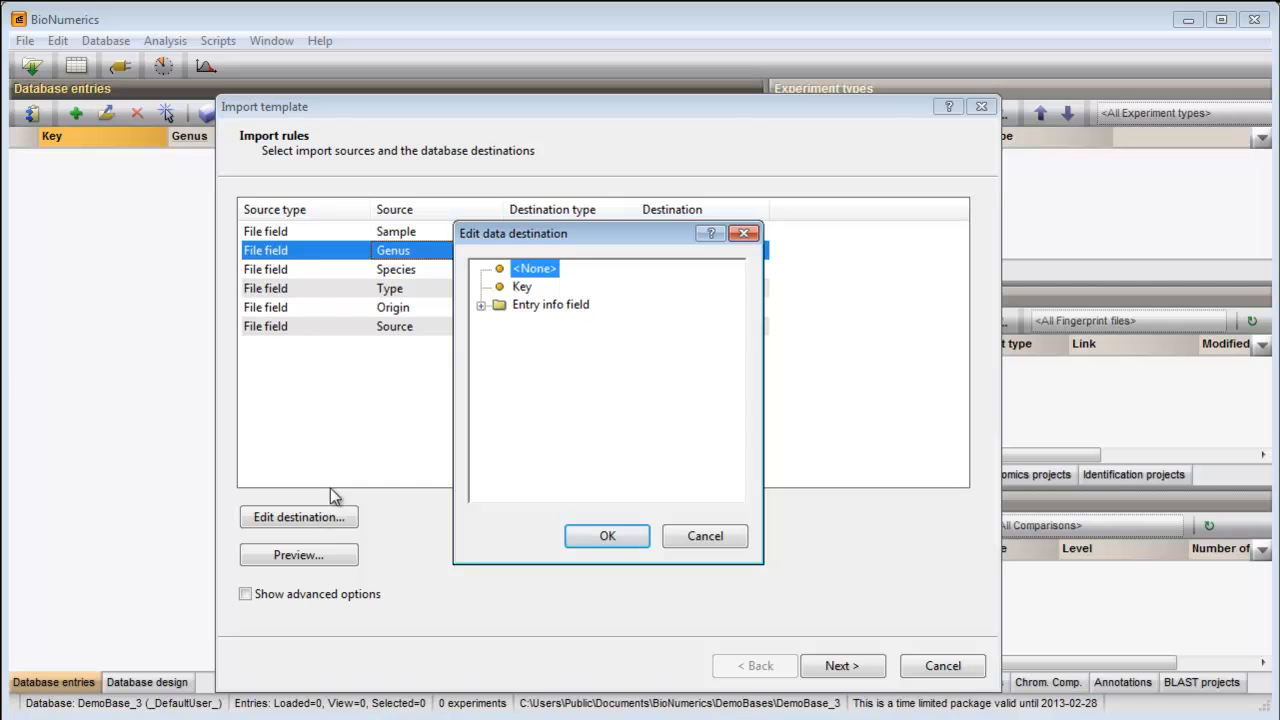
left_click(480, 304)
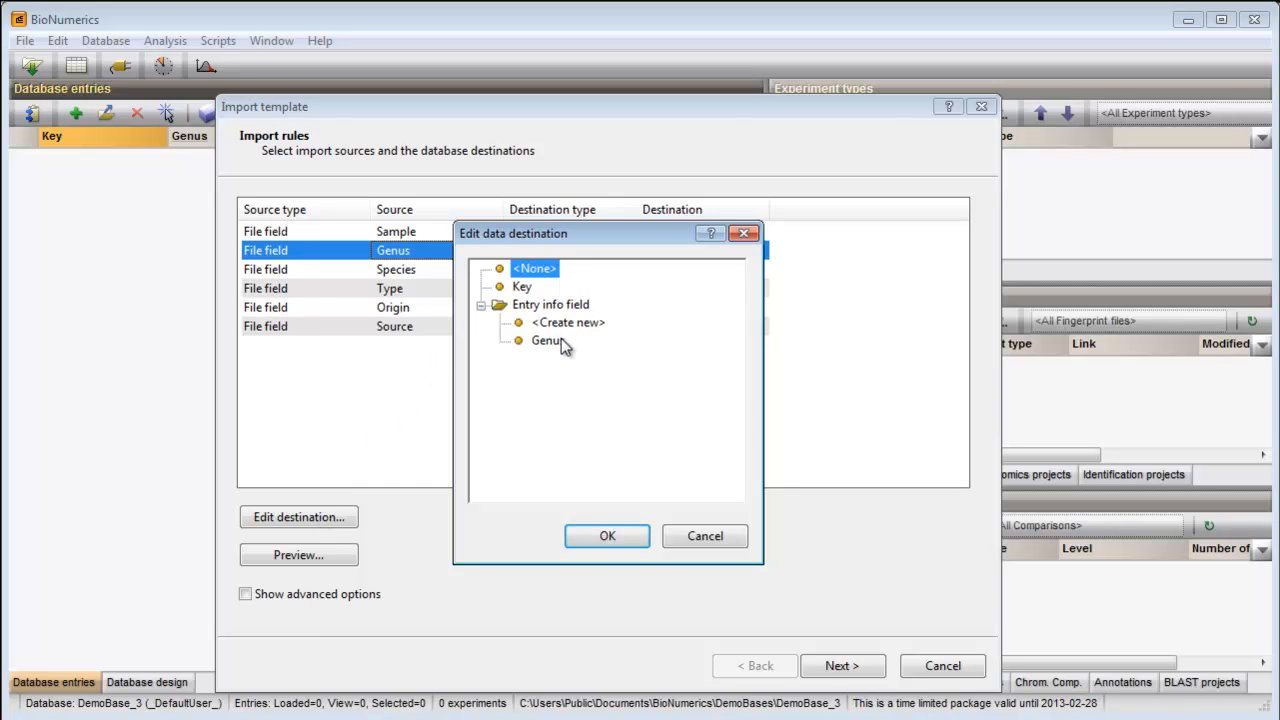
left_click(548, 340)
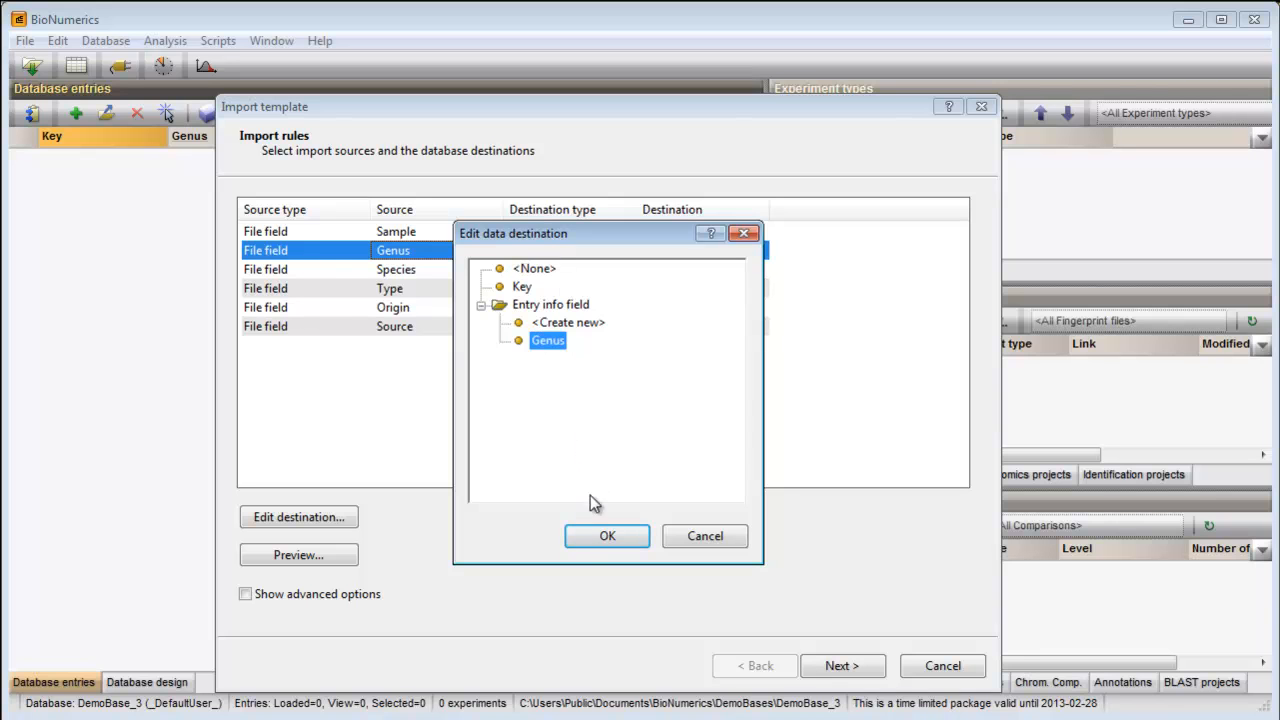
left_click(608, 536)
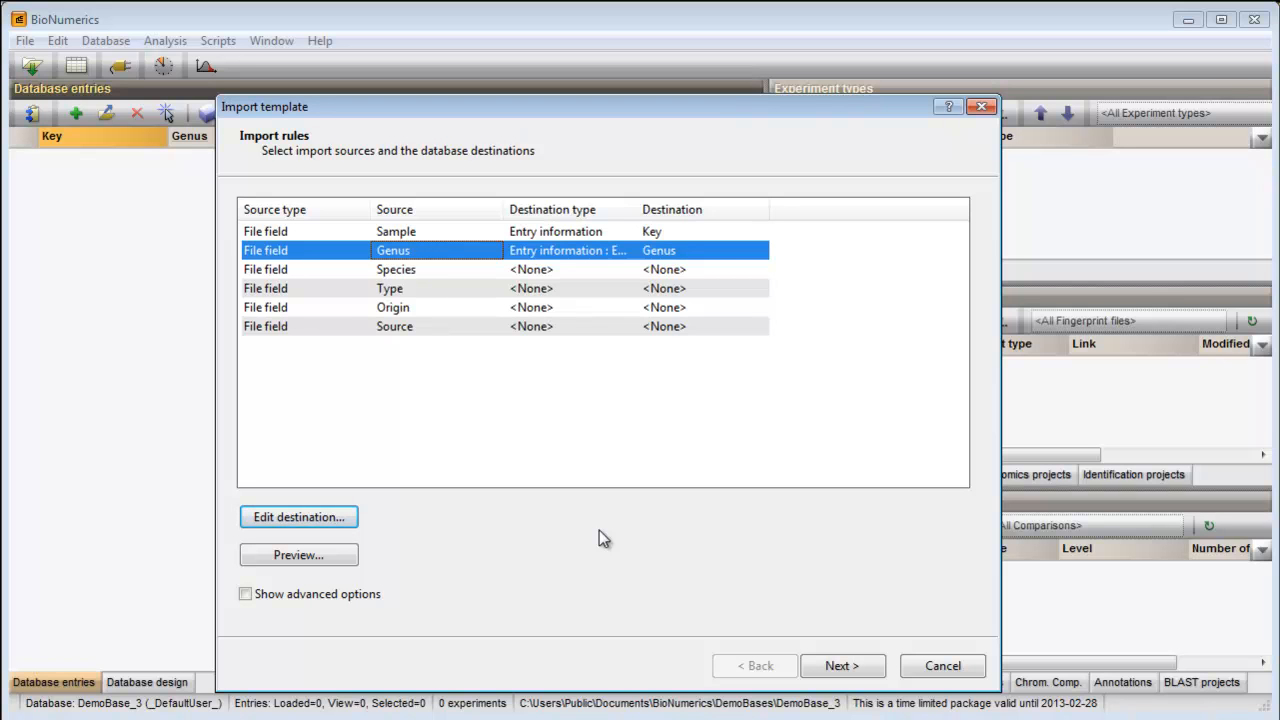
mouse_move(544, 480)
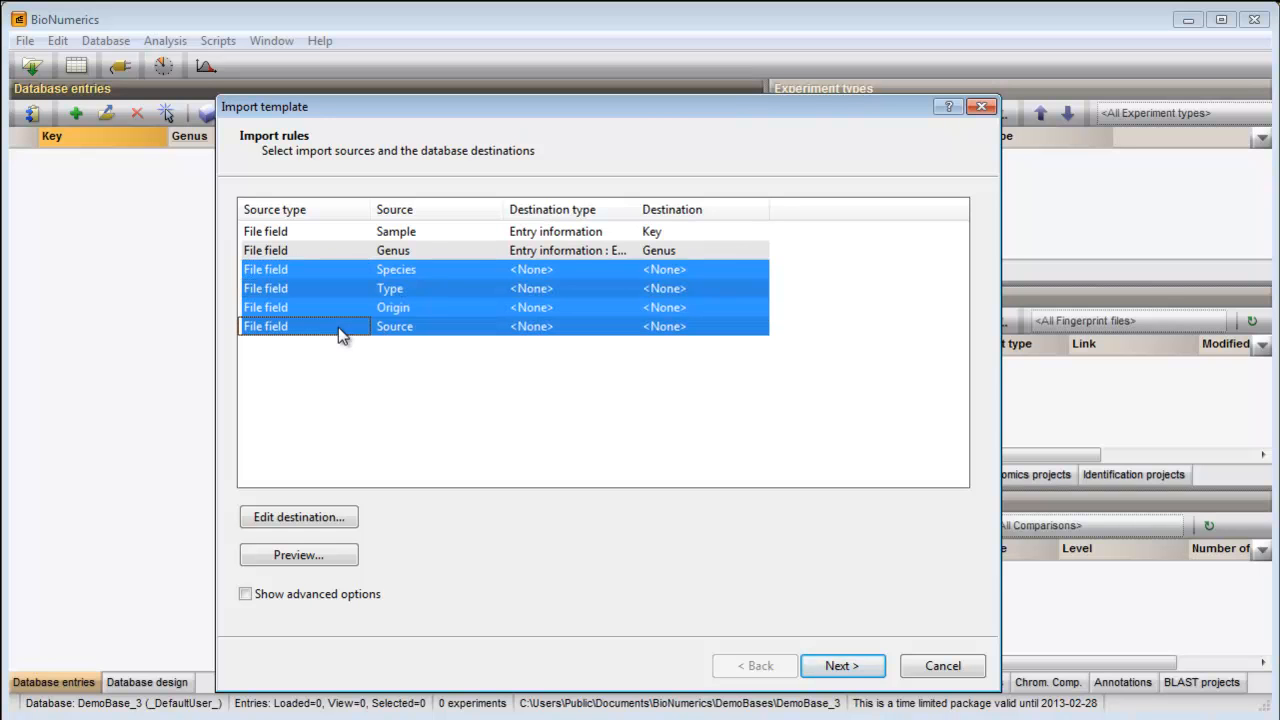
mouse_move(310, 504)
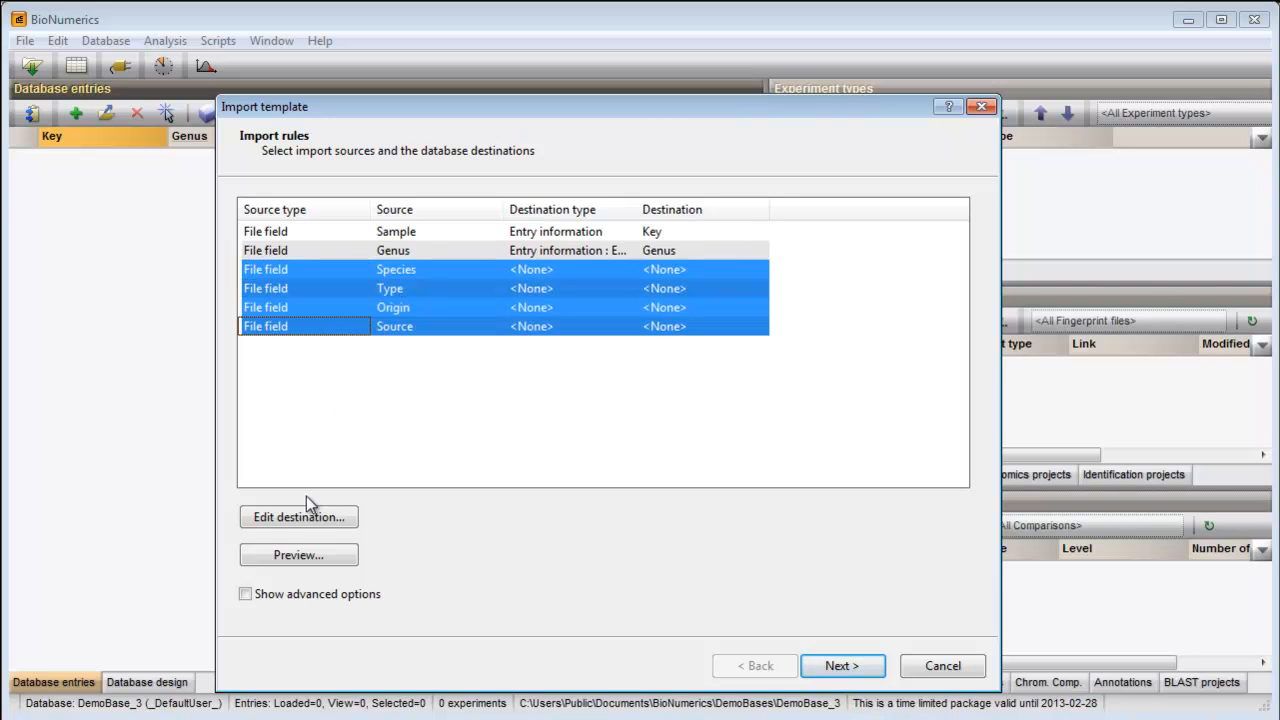
Step: Map Species, Type, Origin and Source to new entry info fields of the same names, confirming their creation
left_click(298, 516)
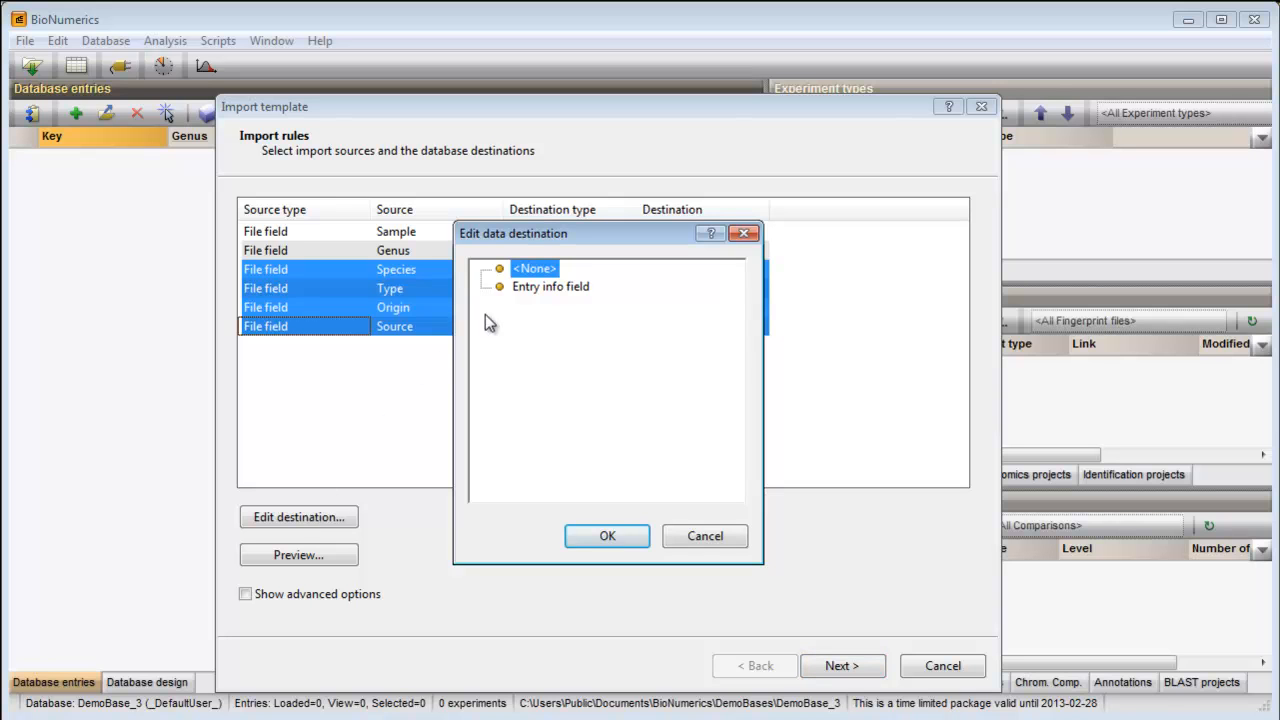
left_click(550, 286)
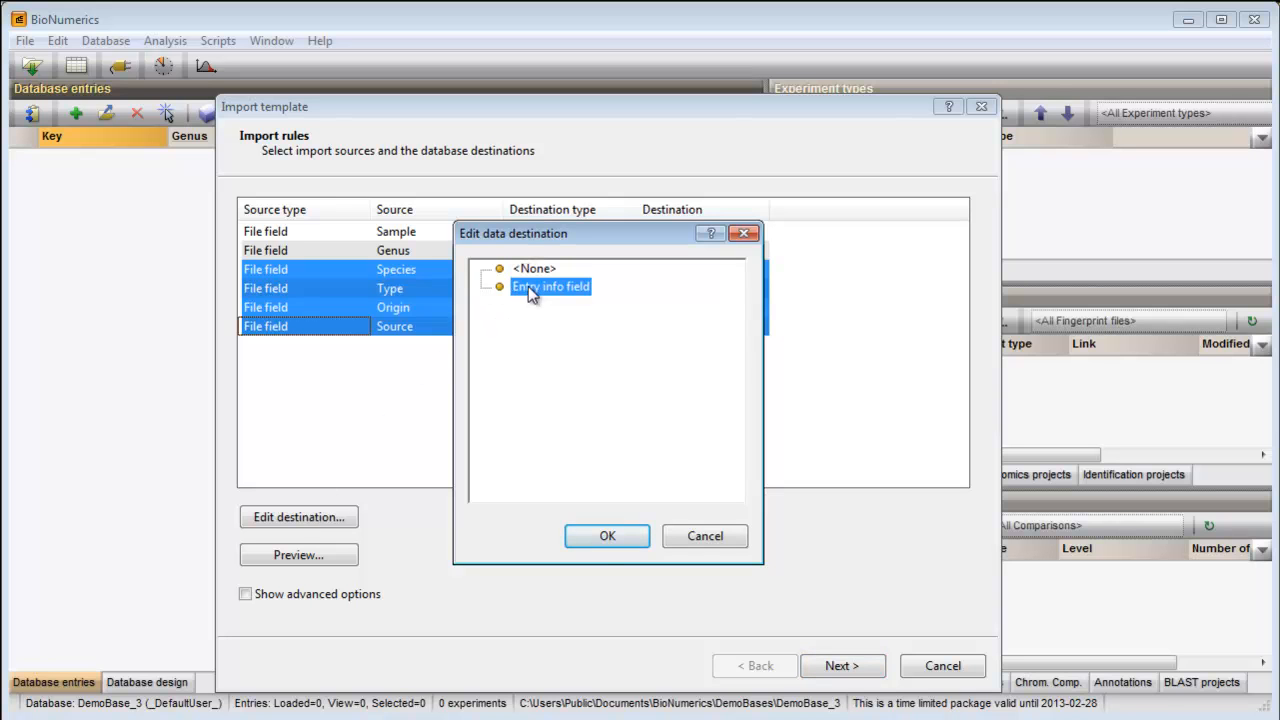
left_click(608, 536)
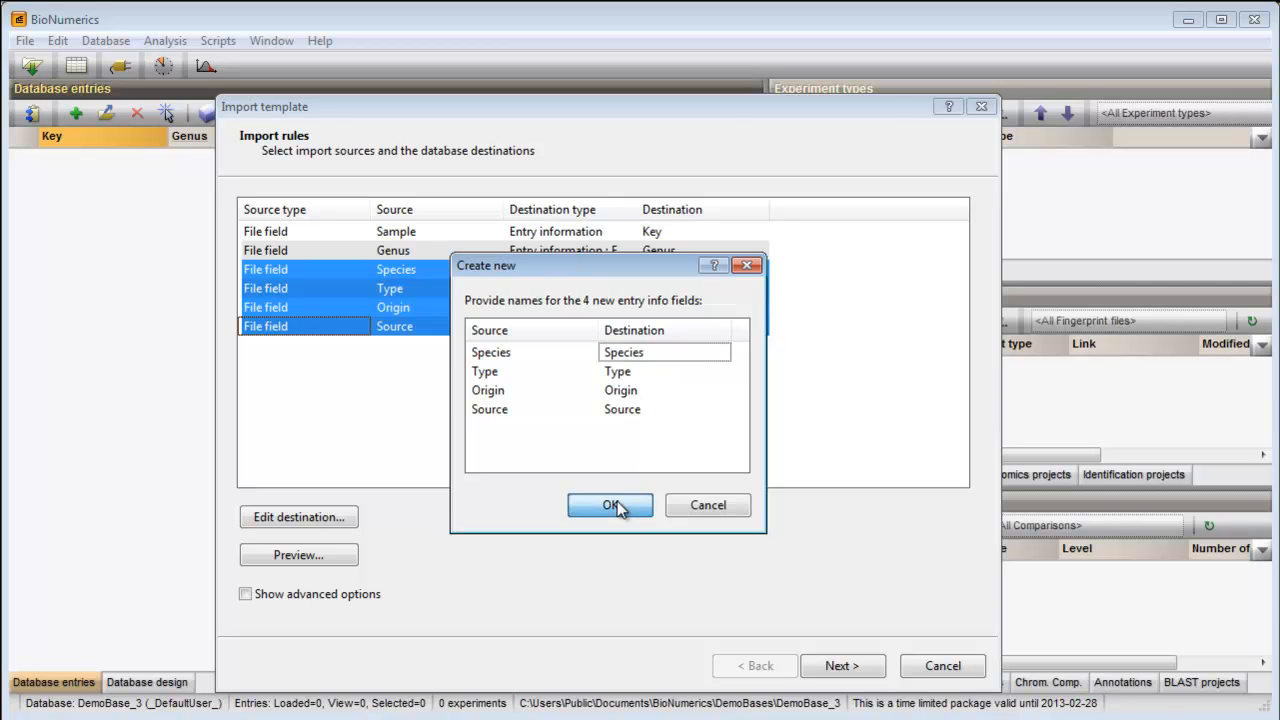
left_click(610, 504)
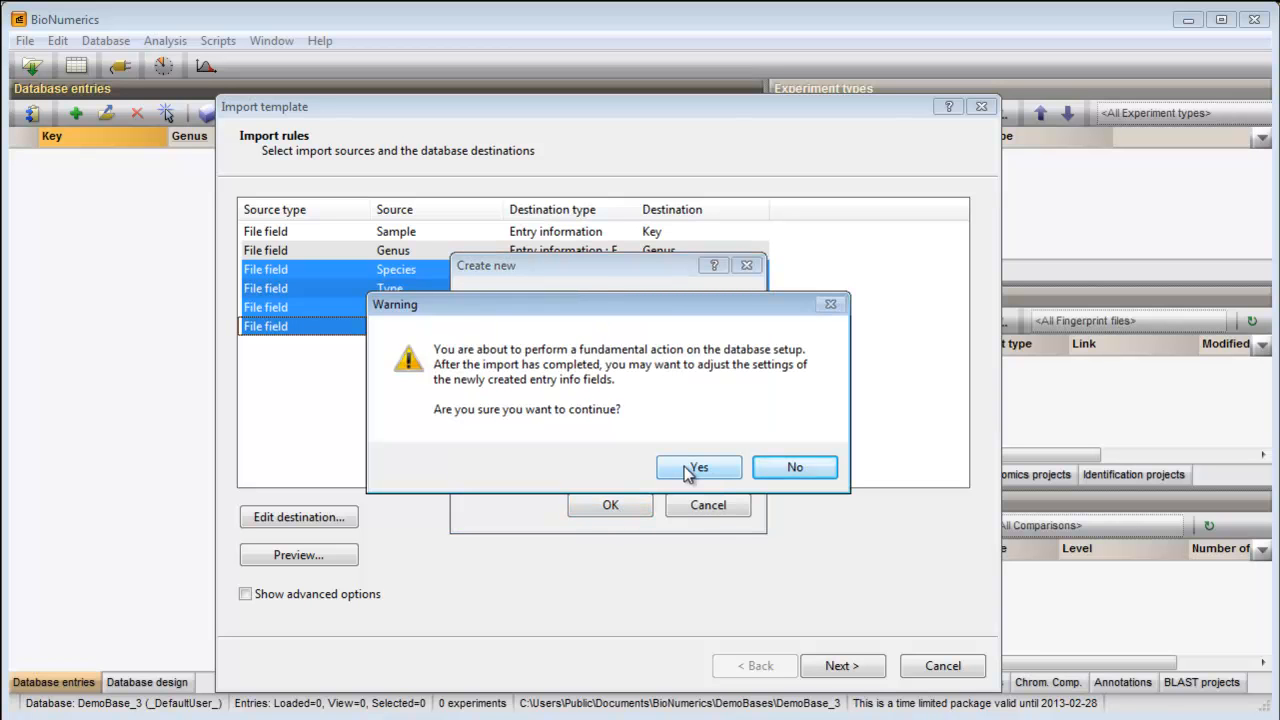
left_click(698, 468)
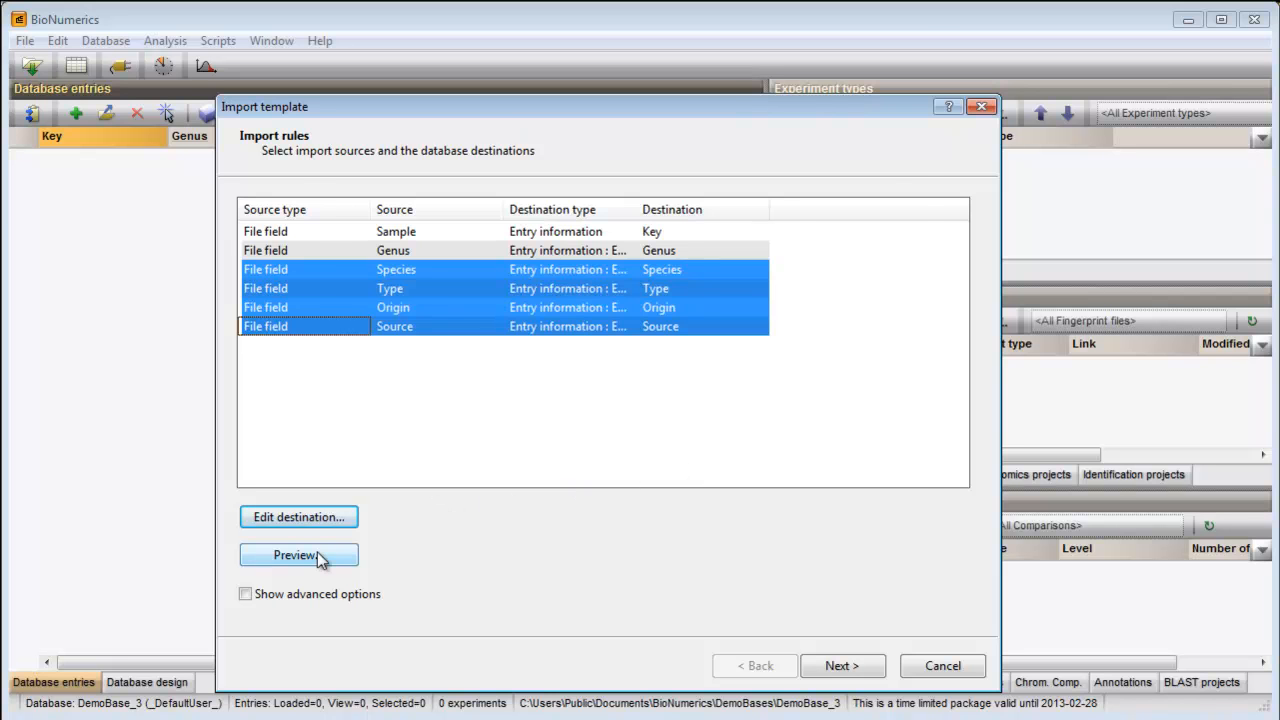
left_click(298, 556)
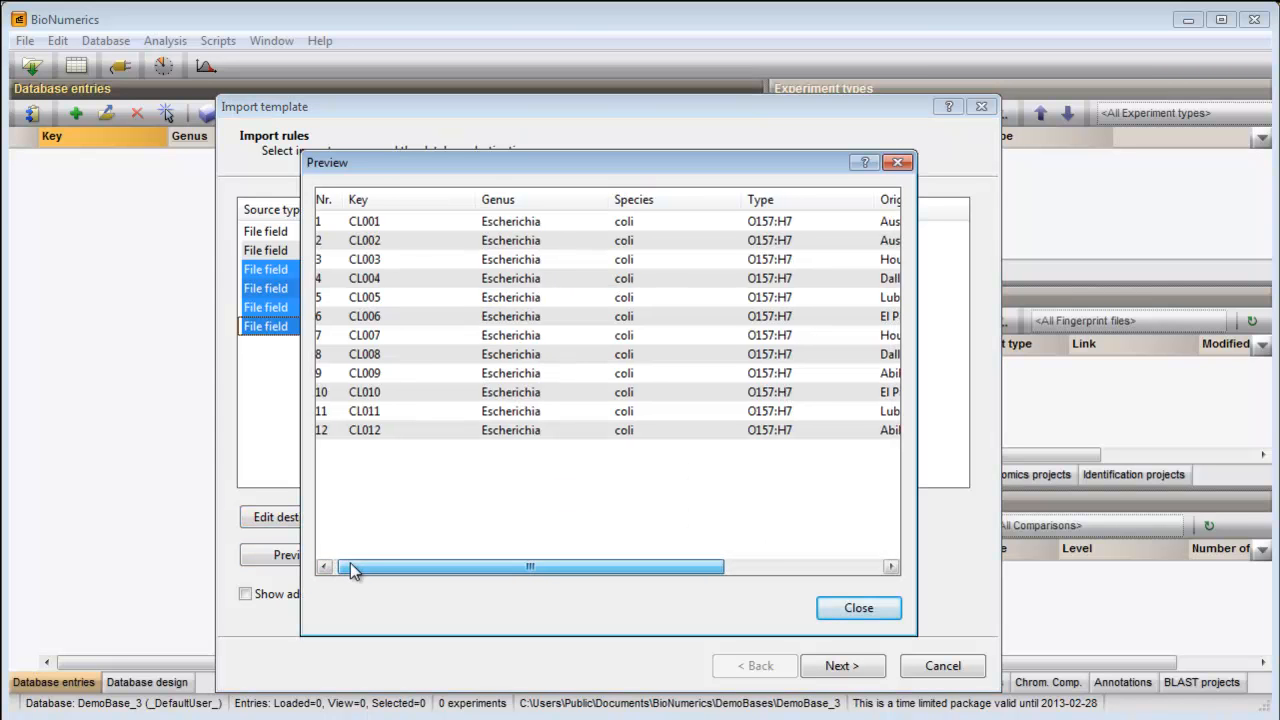
left_click_drag(350, 568, 556, 572)
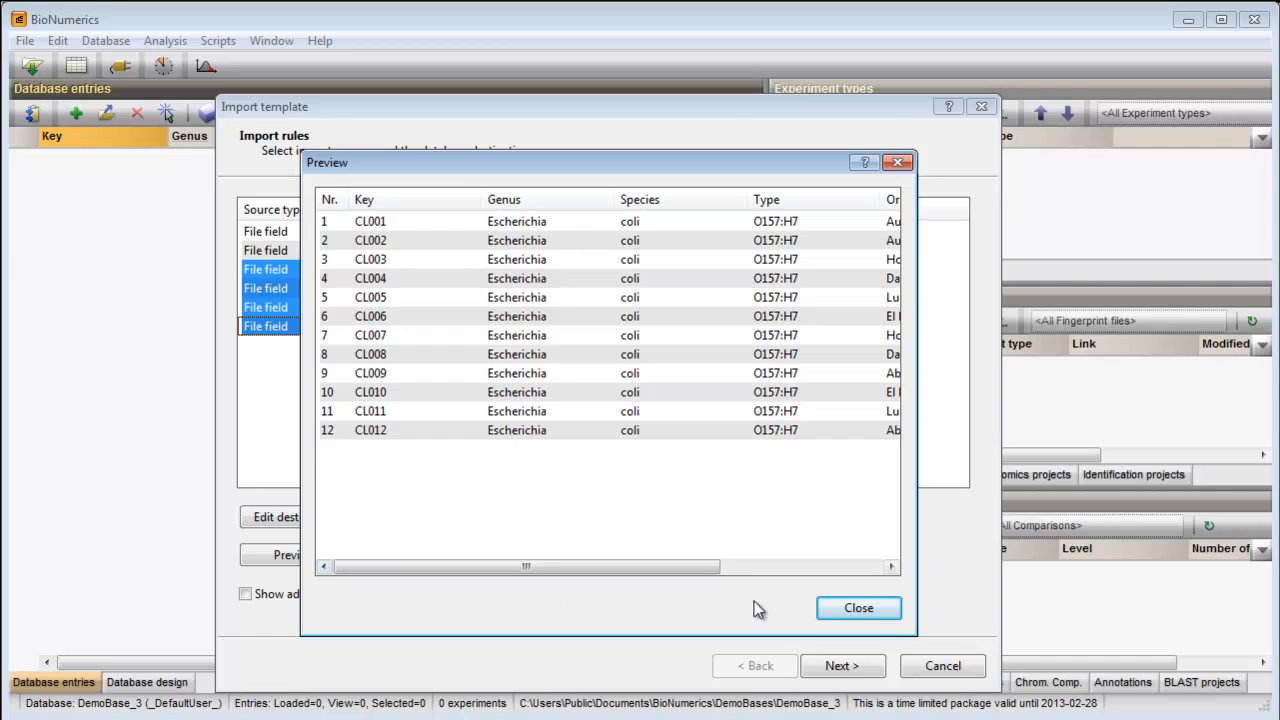
left_click(856, 608)
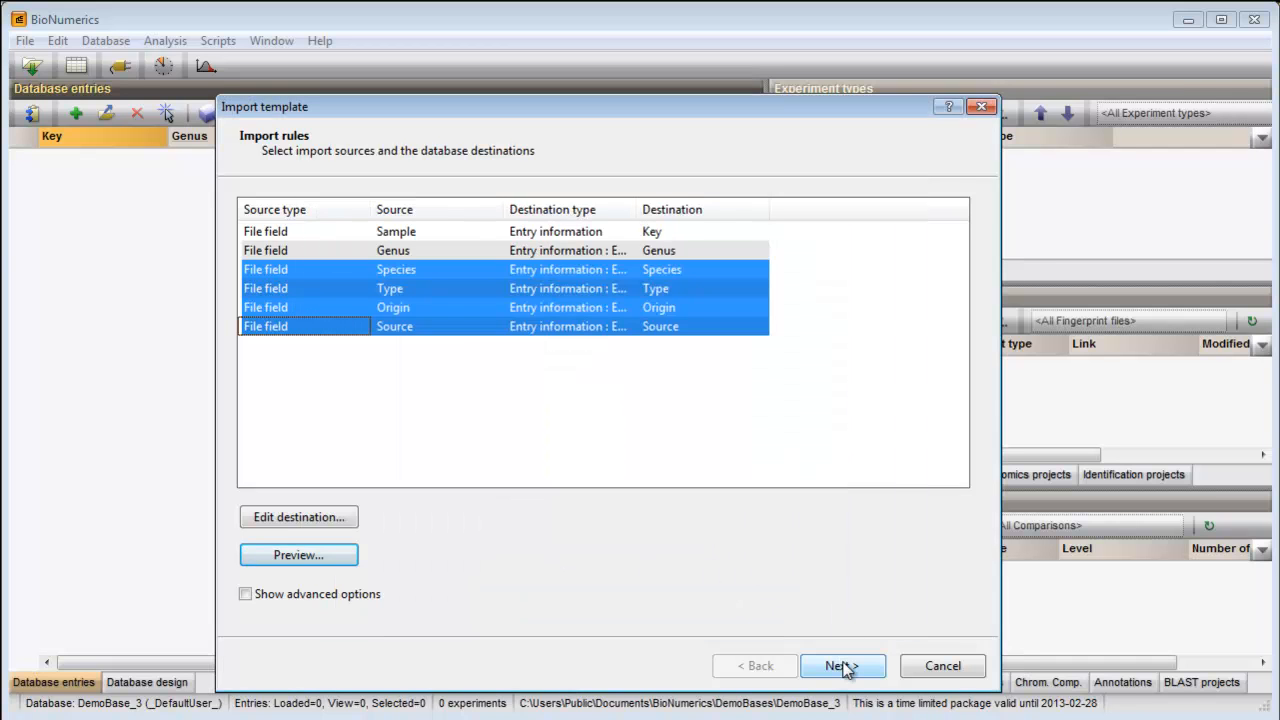
Step: Keep Key-based record linking, finish the template and save it as MyTextTemplate
left_click(842, 664)
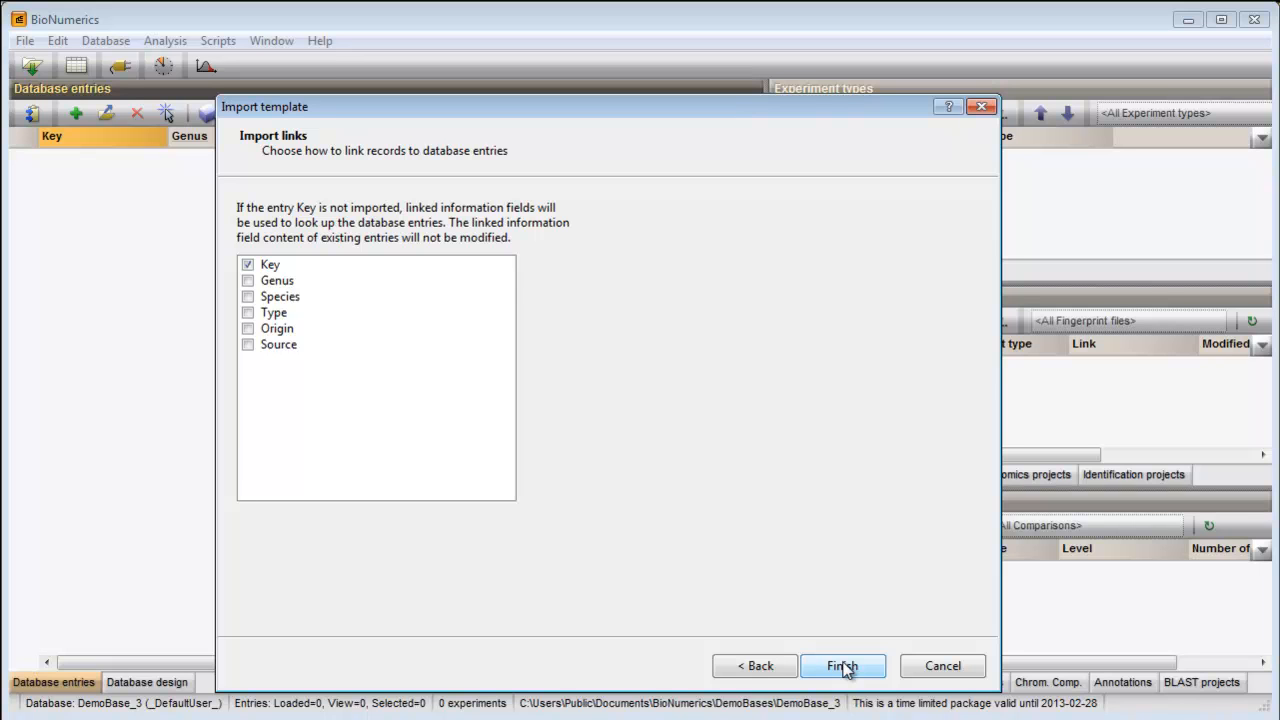
left_click(842, 666)
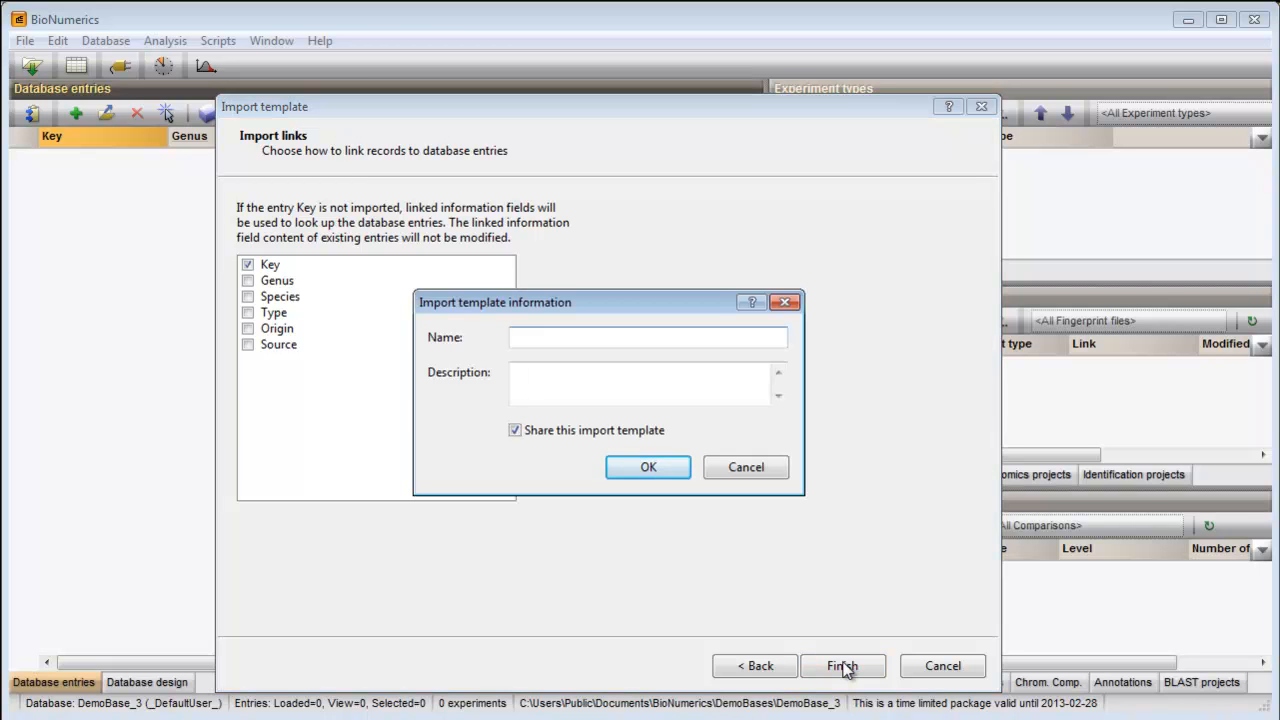
left_click(648, 336)
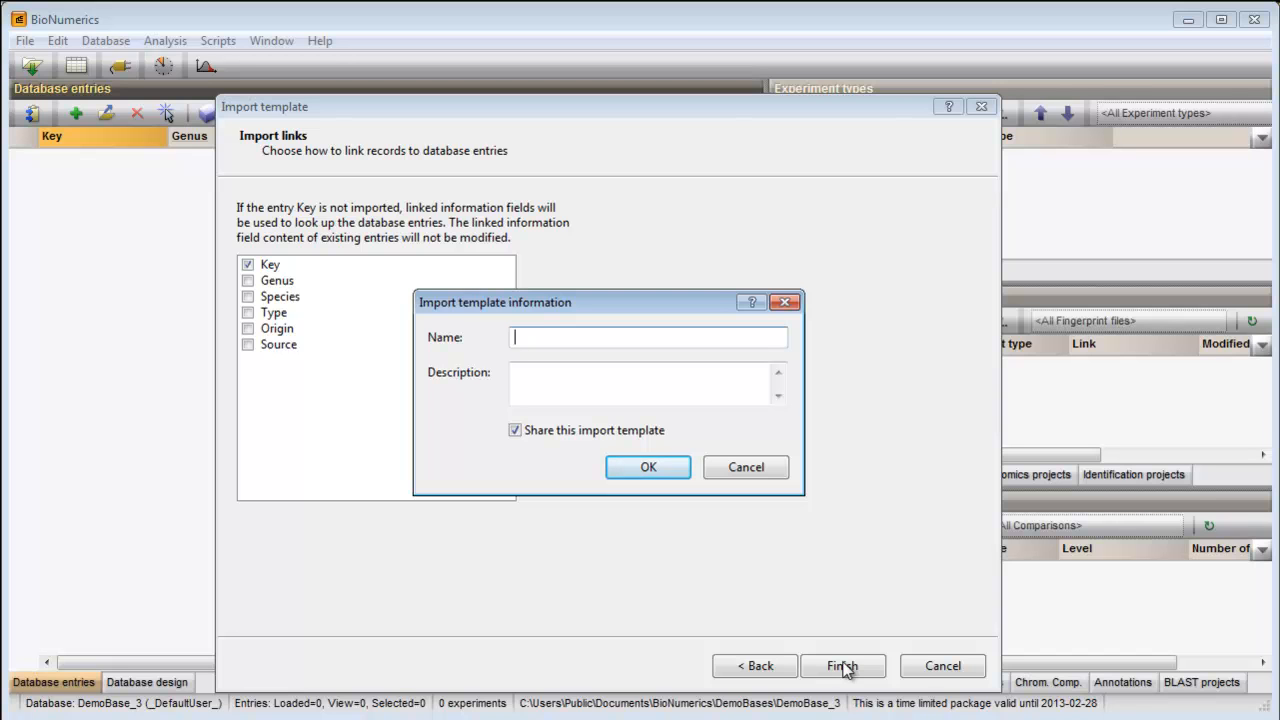
type("My")
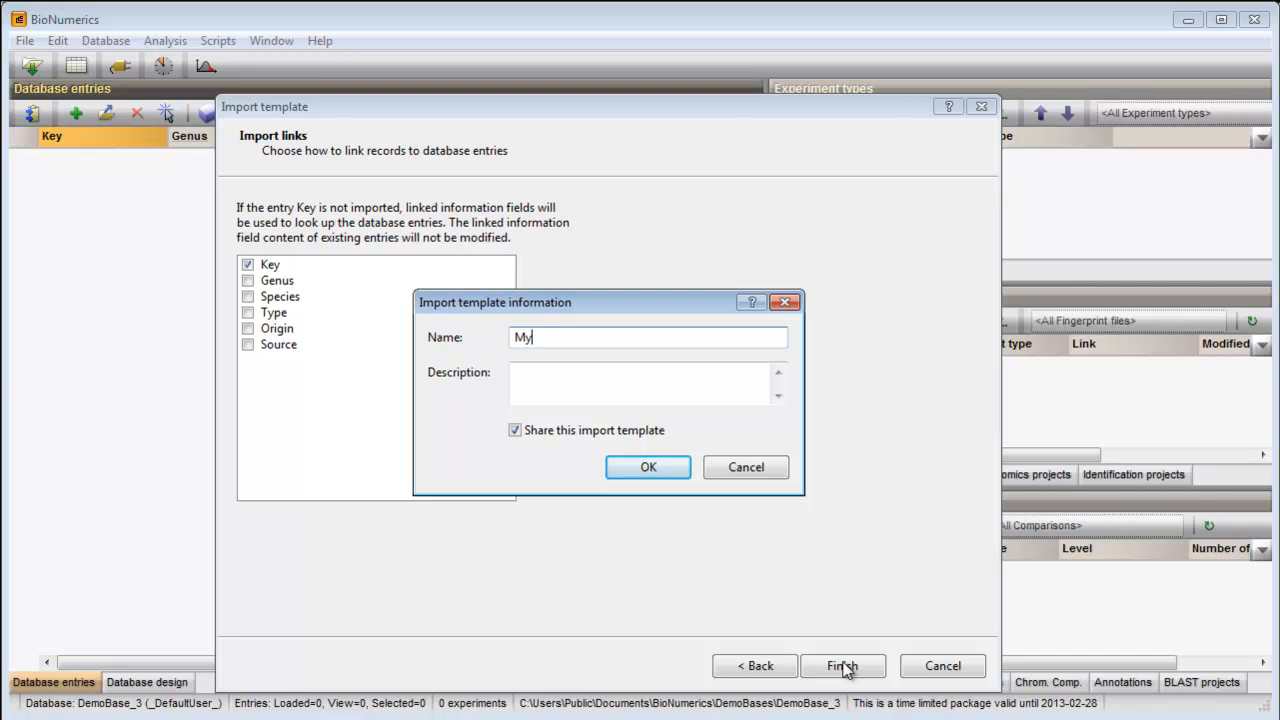
type("TextTempla")
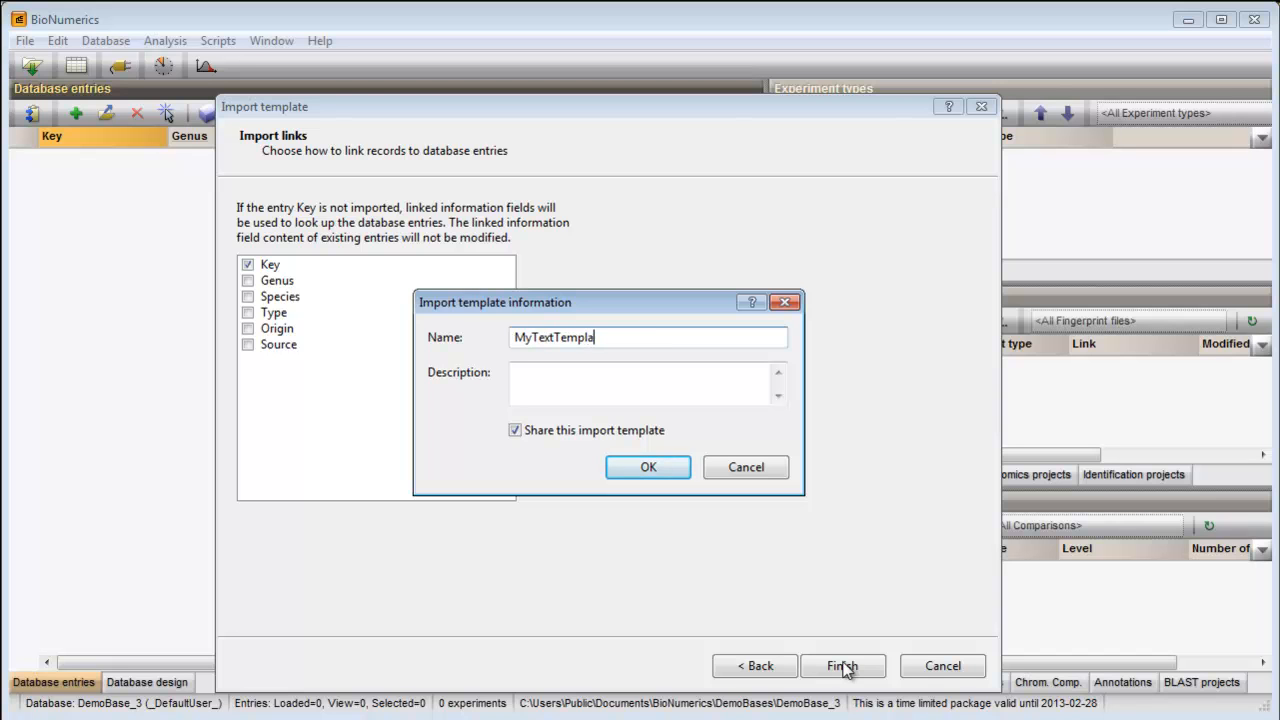
type("te")
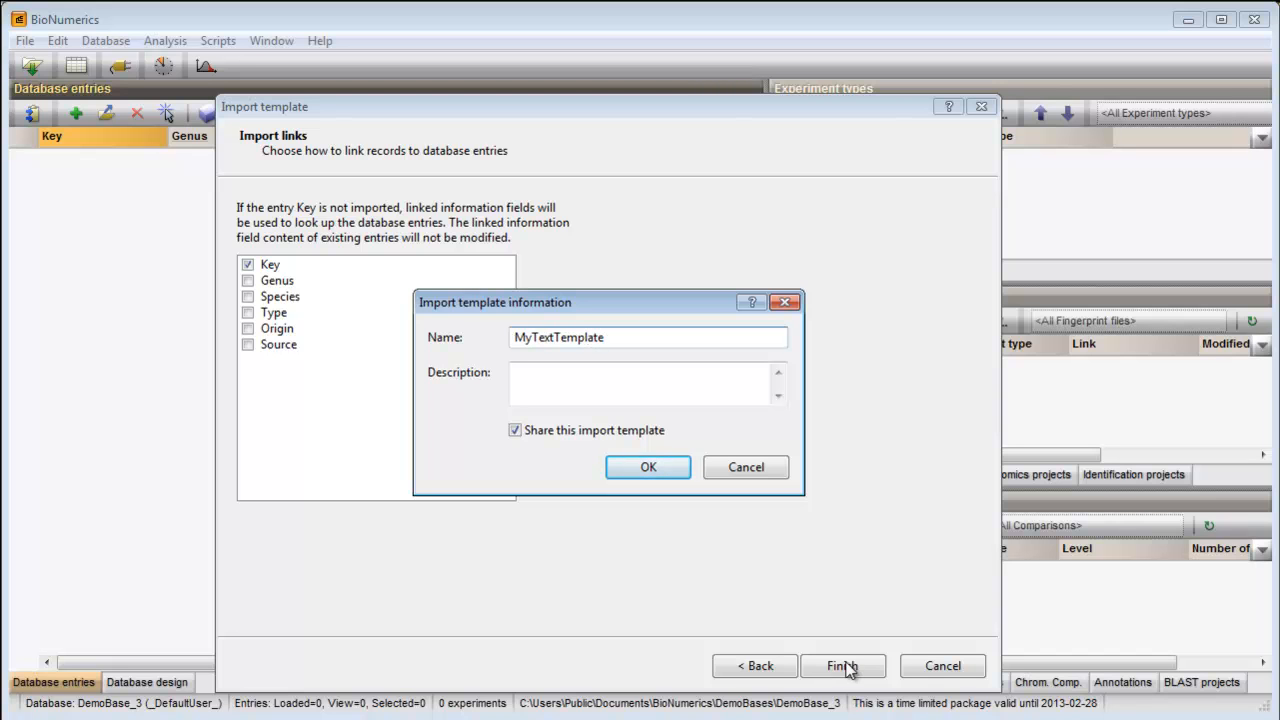
left_click(648, 468)
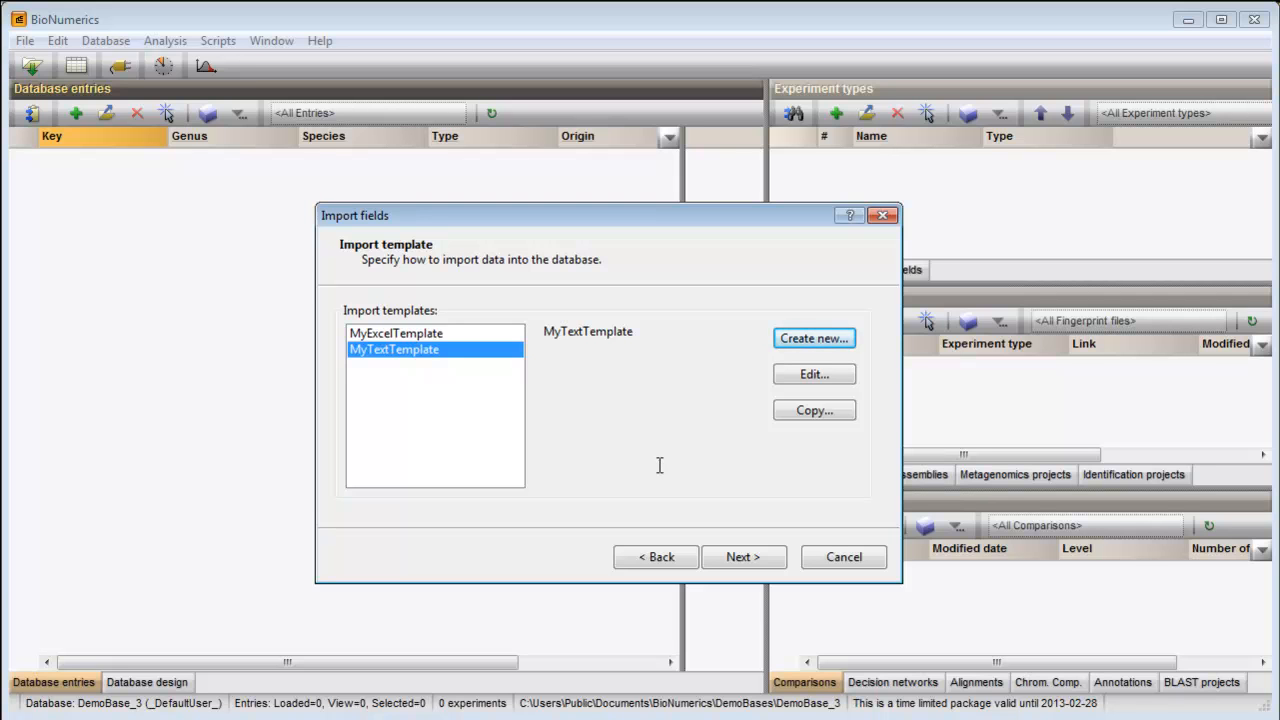
mouse_move(742, 556)
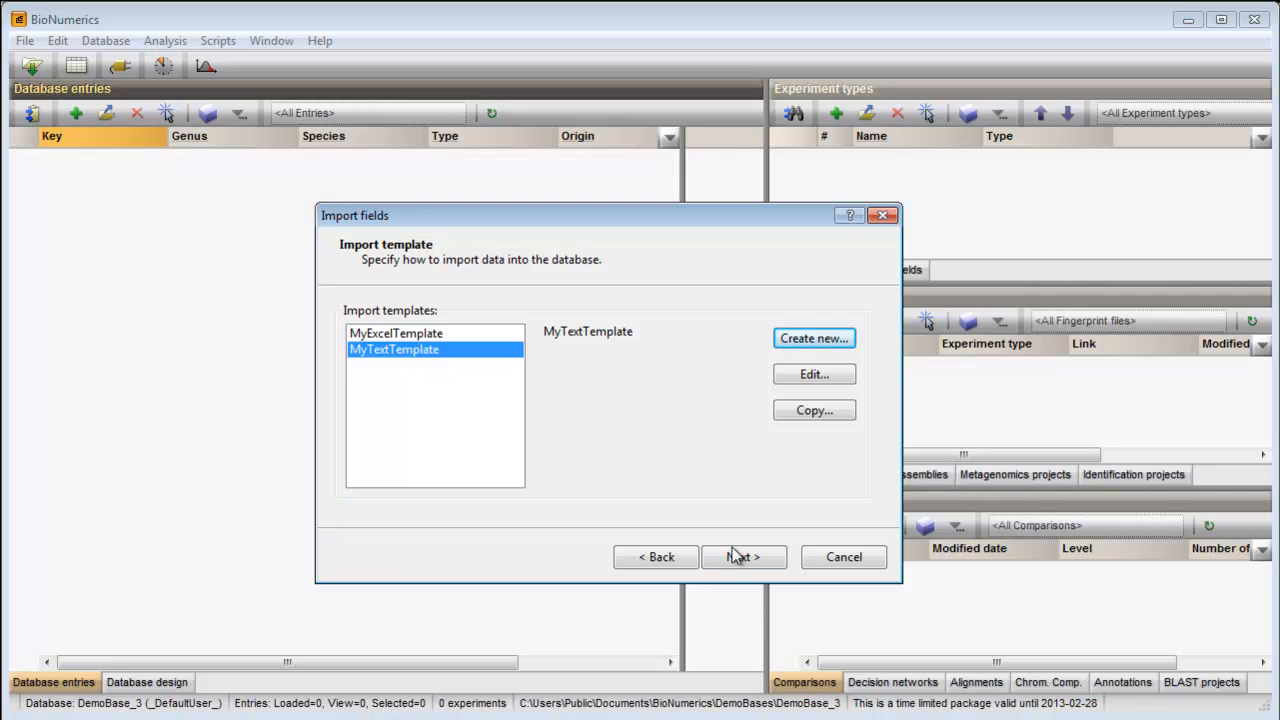
Step: Run the import with MyTextTemplate, creating the 12 entries CL001 to CL012
left_click(744, 556)
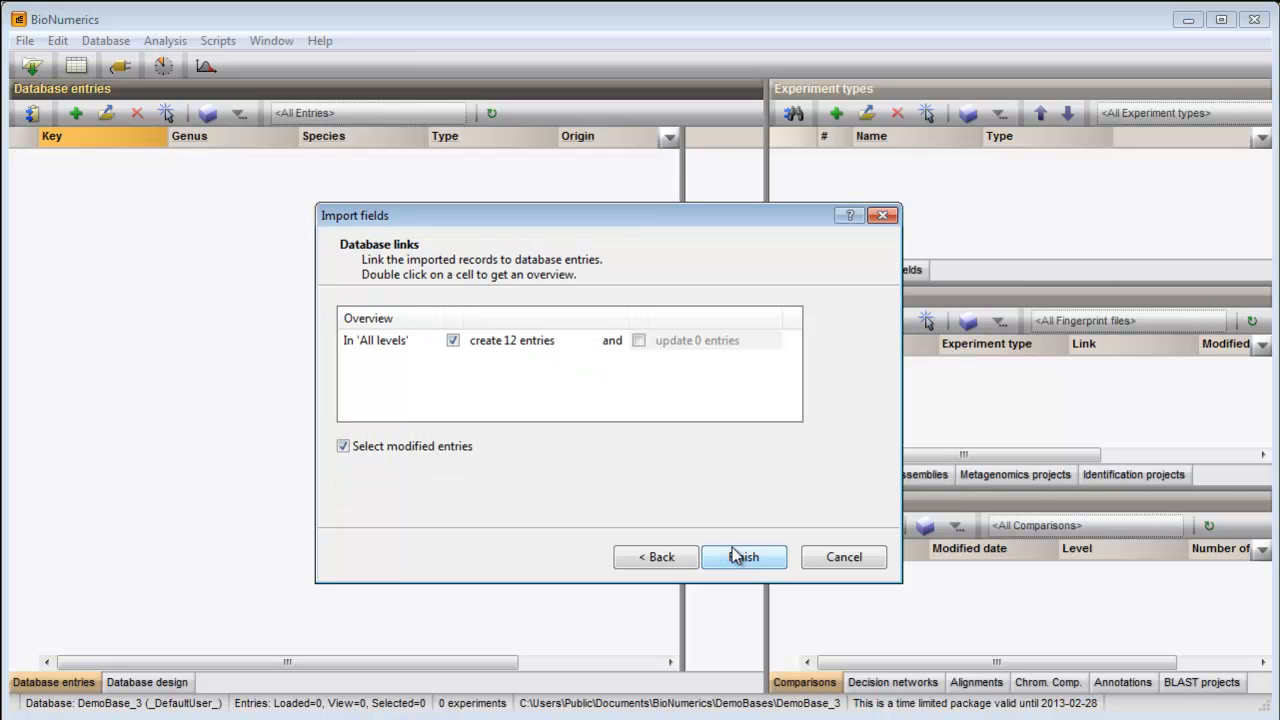
left_click(744, 556)
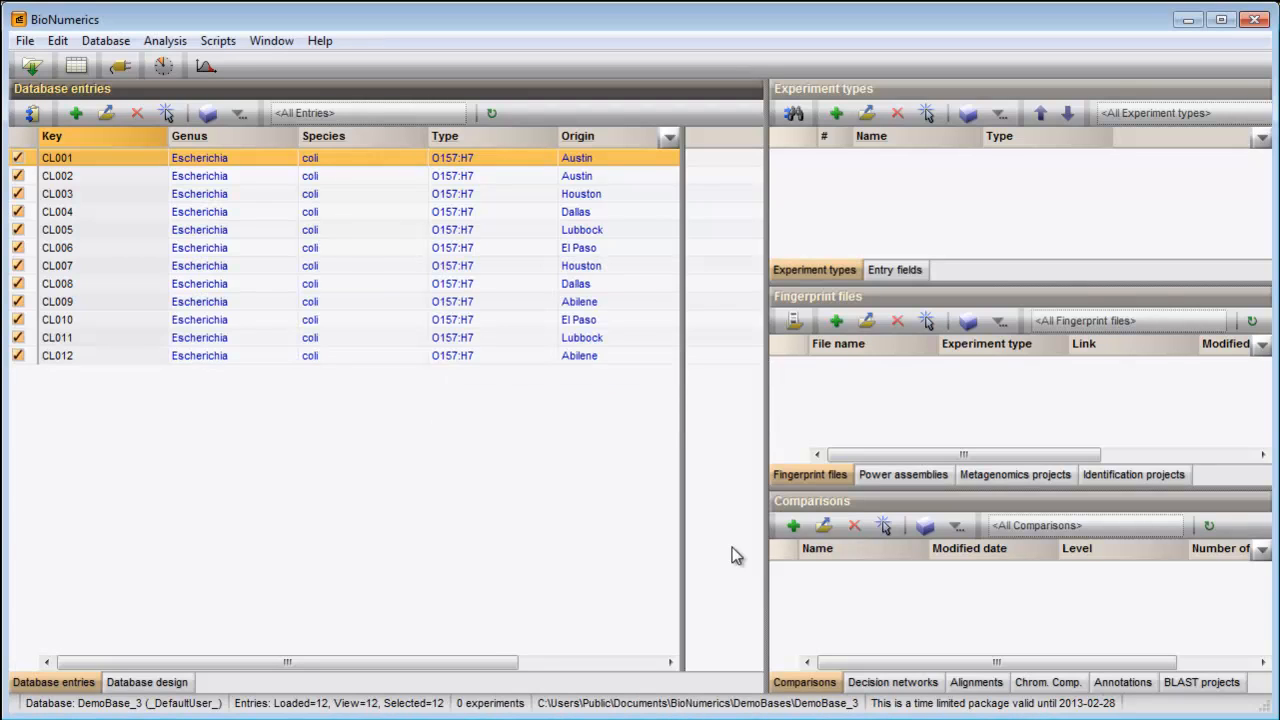